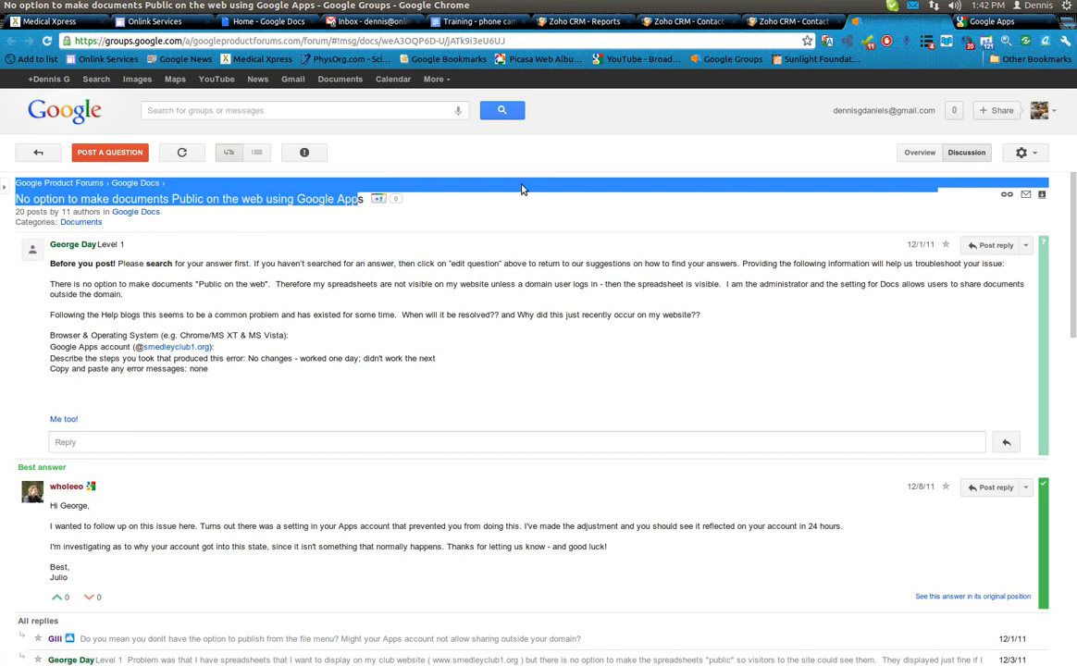
pyautogui.moveTo(792, 232)
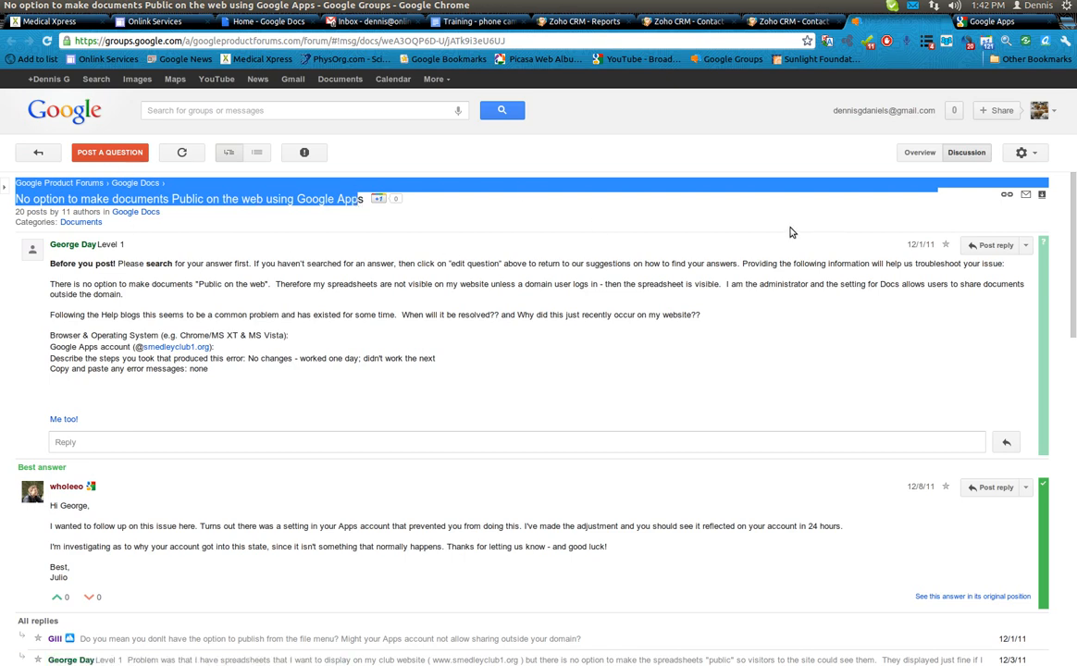
pyautogui.moveTo(853, 214)
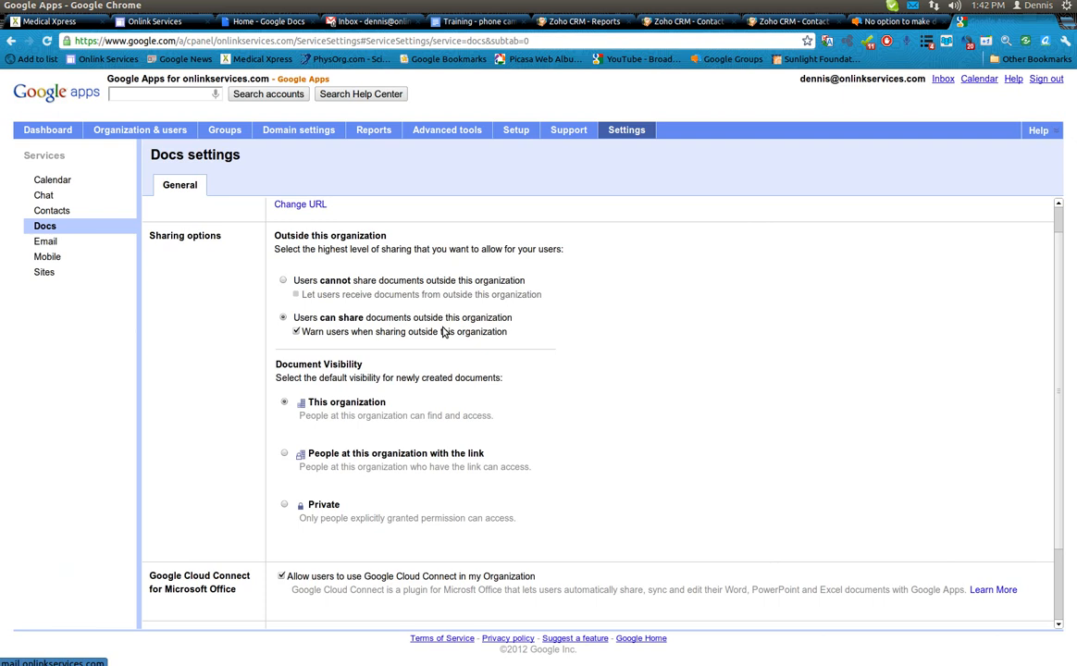
pyautogui.scroll(-3)
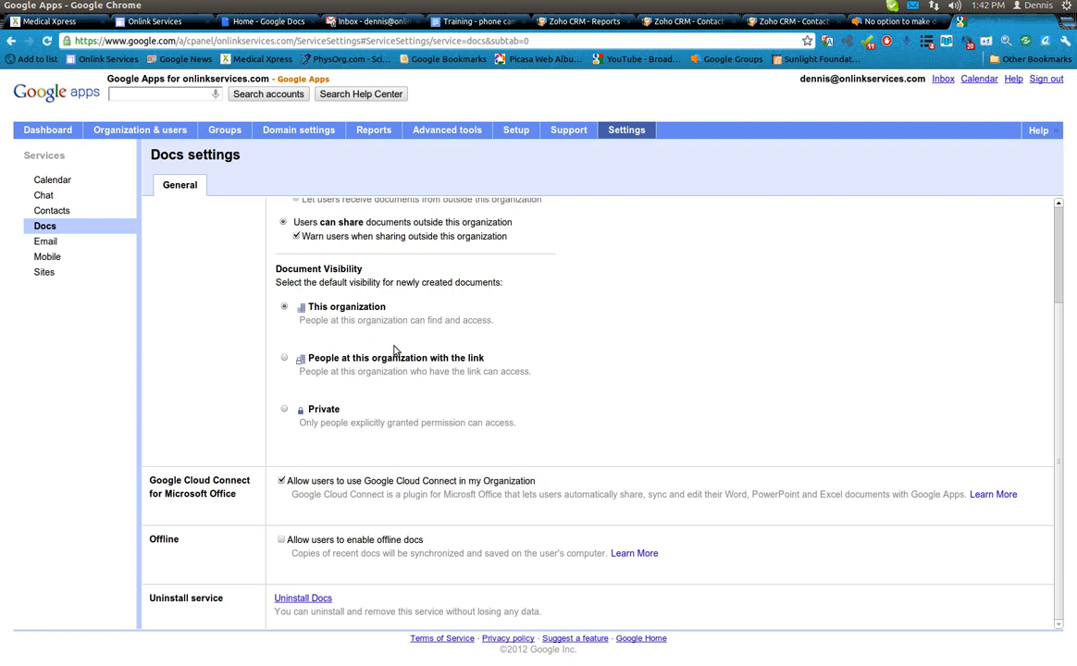
pyautogui.moveTo(363, 297)
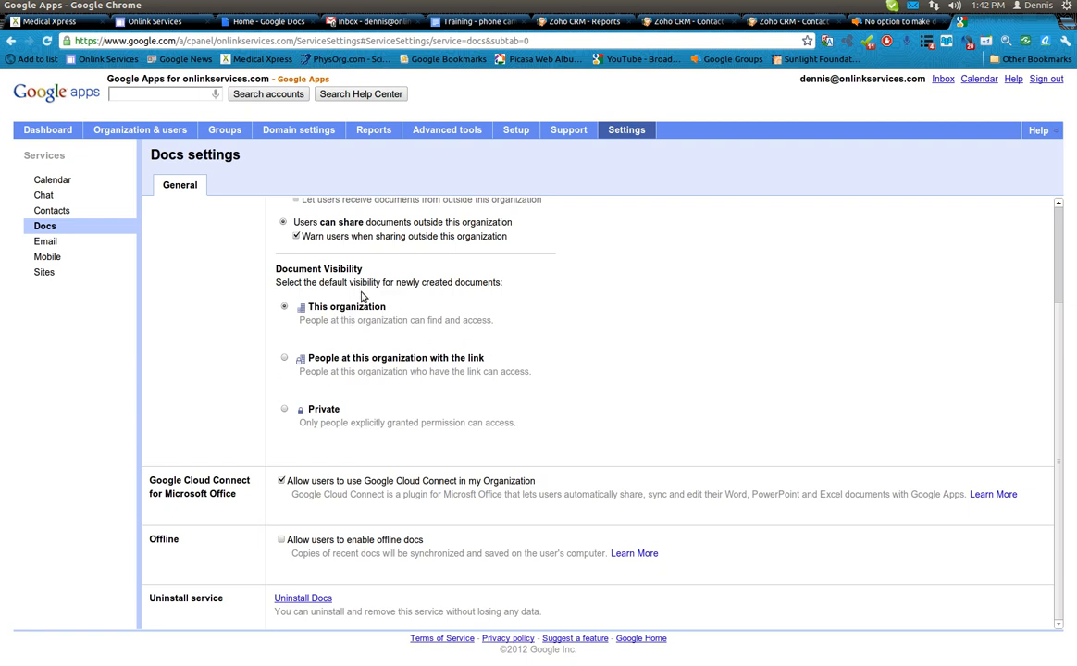
pyautogui.moveTo(480, 302)
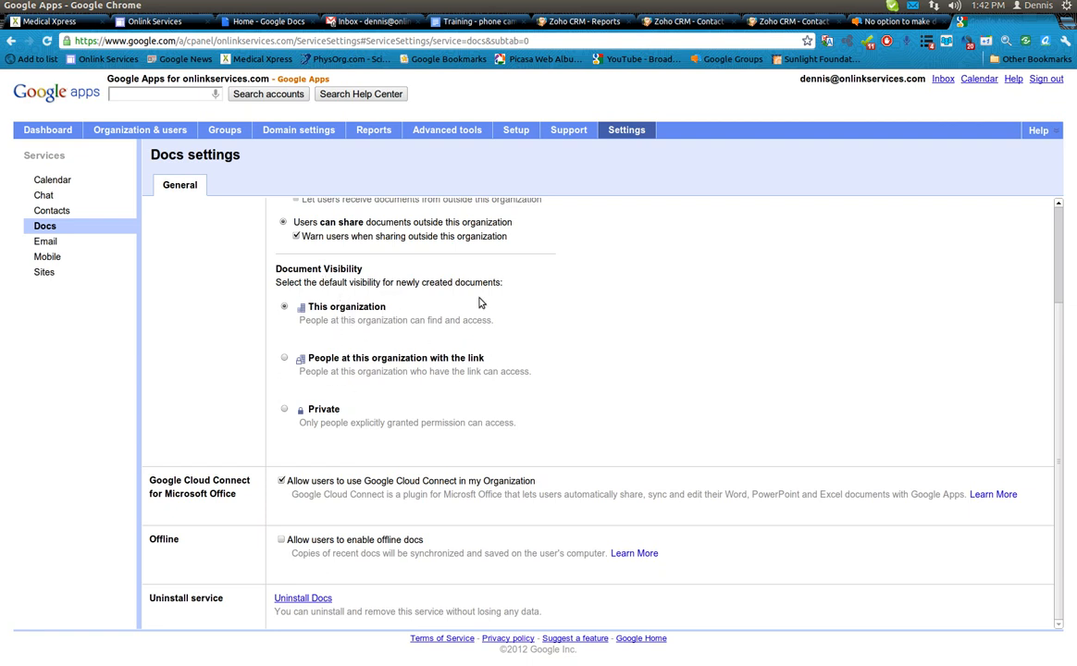